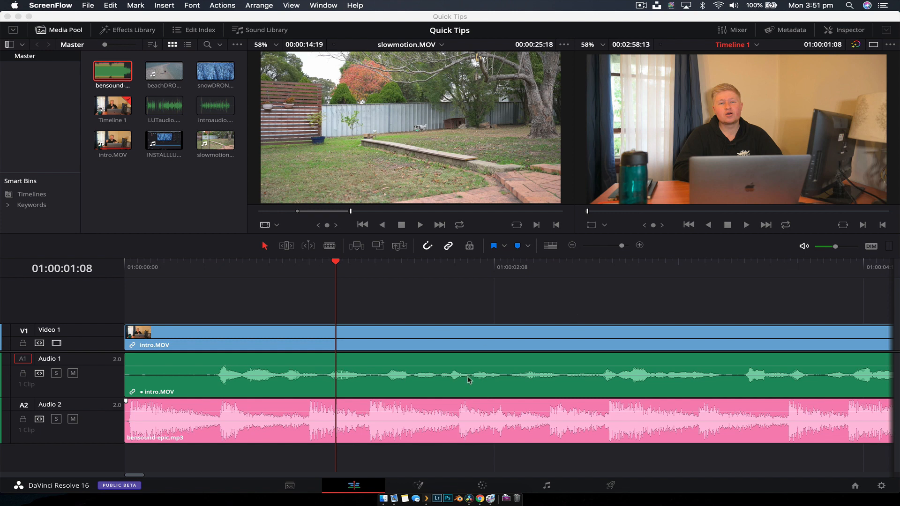
mouse_move(219, 365)
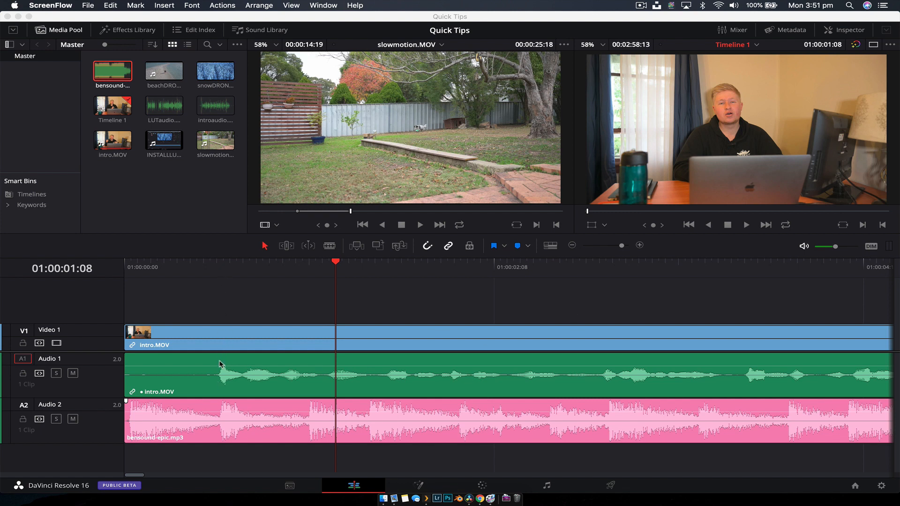
mouse_move(738, 362)
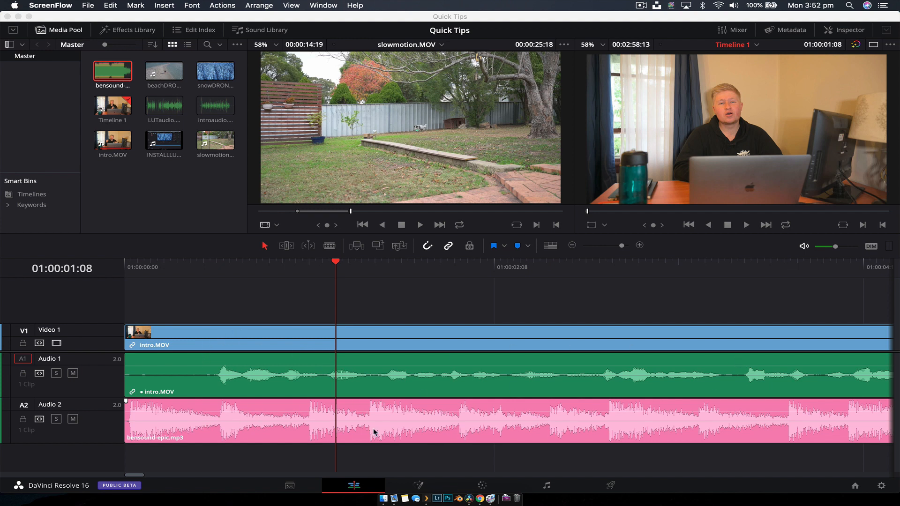
mouse_move(554, 495)
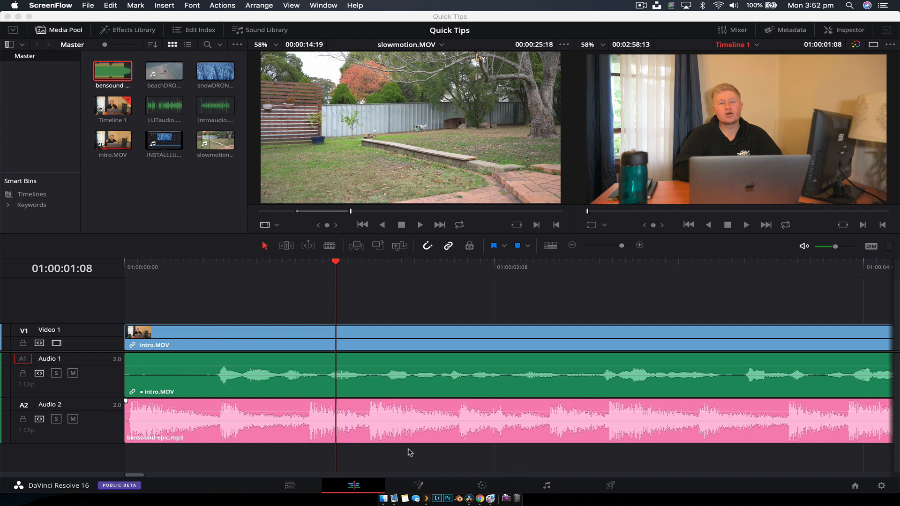
mouse_move(134, 426)
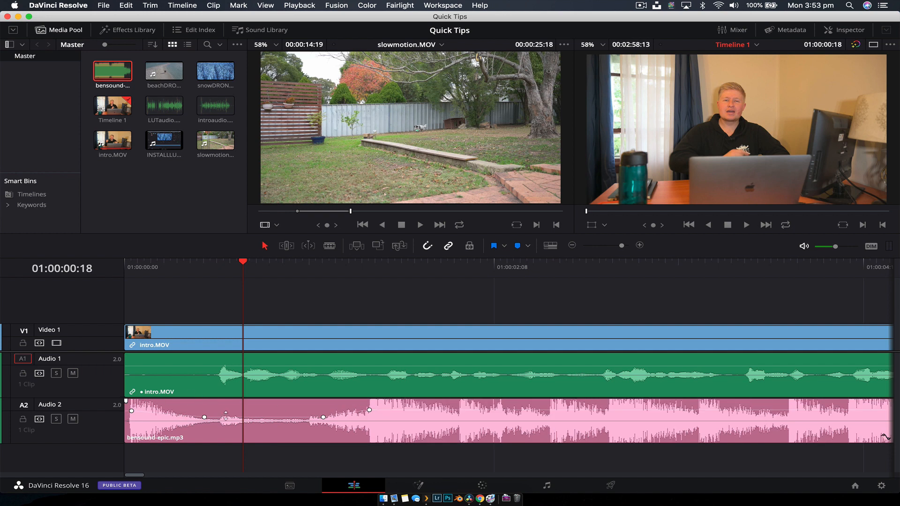
Nudge the dip keyframes so the ducked music level sits near -8.96 dB.
left_click_drag(224, 413, 224, 415)
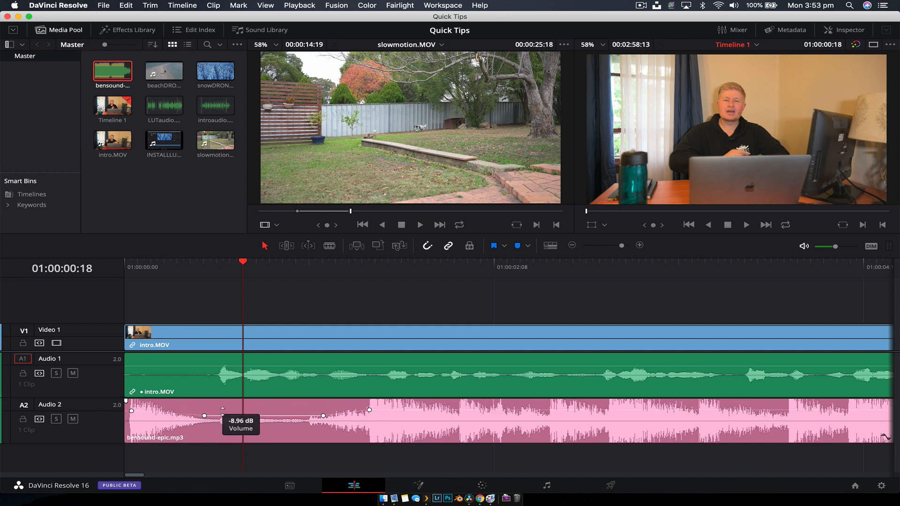
left_click_drag(222, 415, 221, 410)
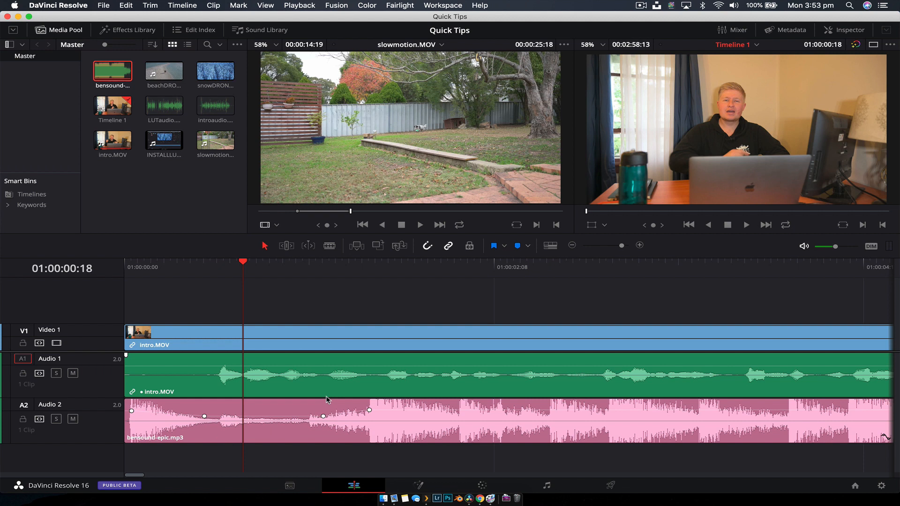
mouse_move(274, 362)
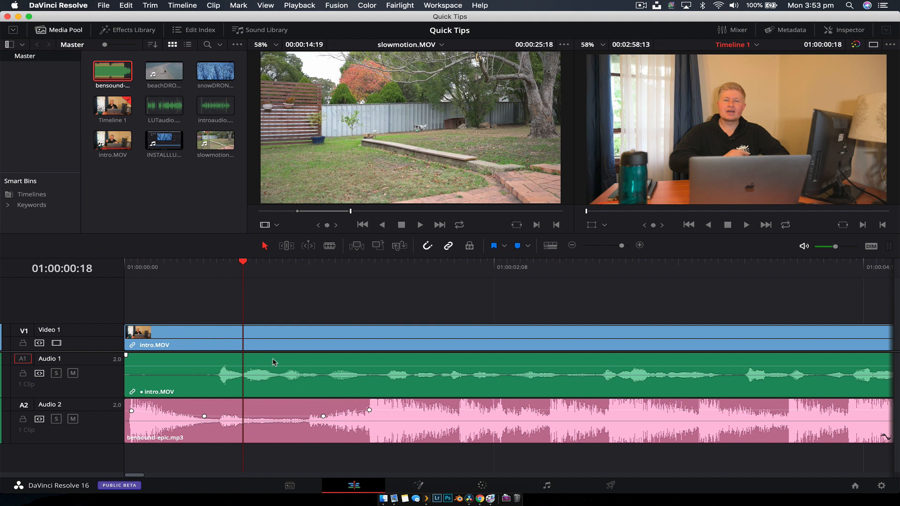